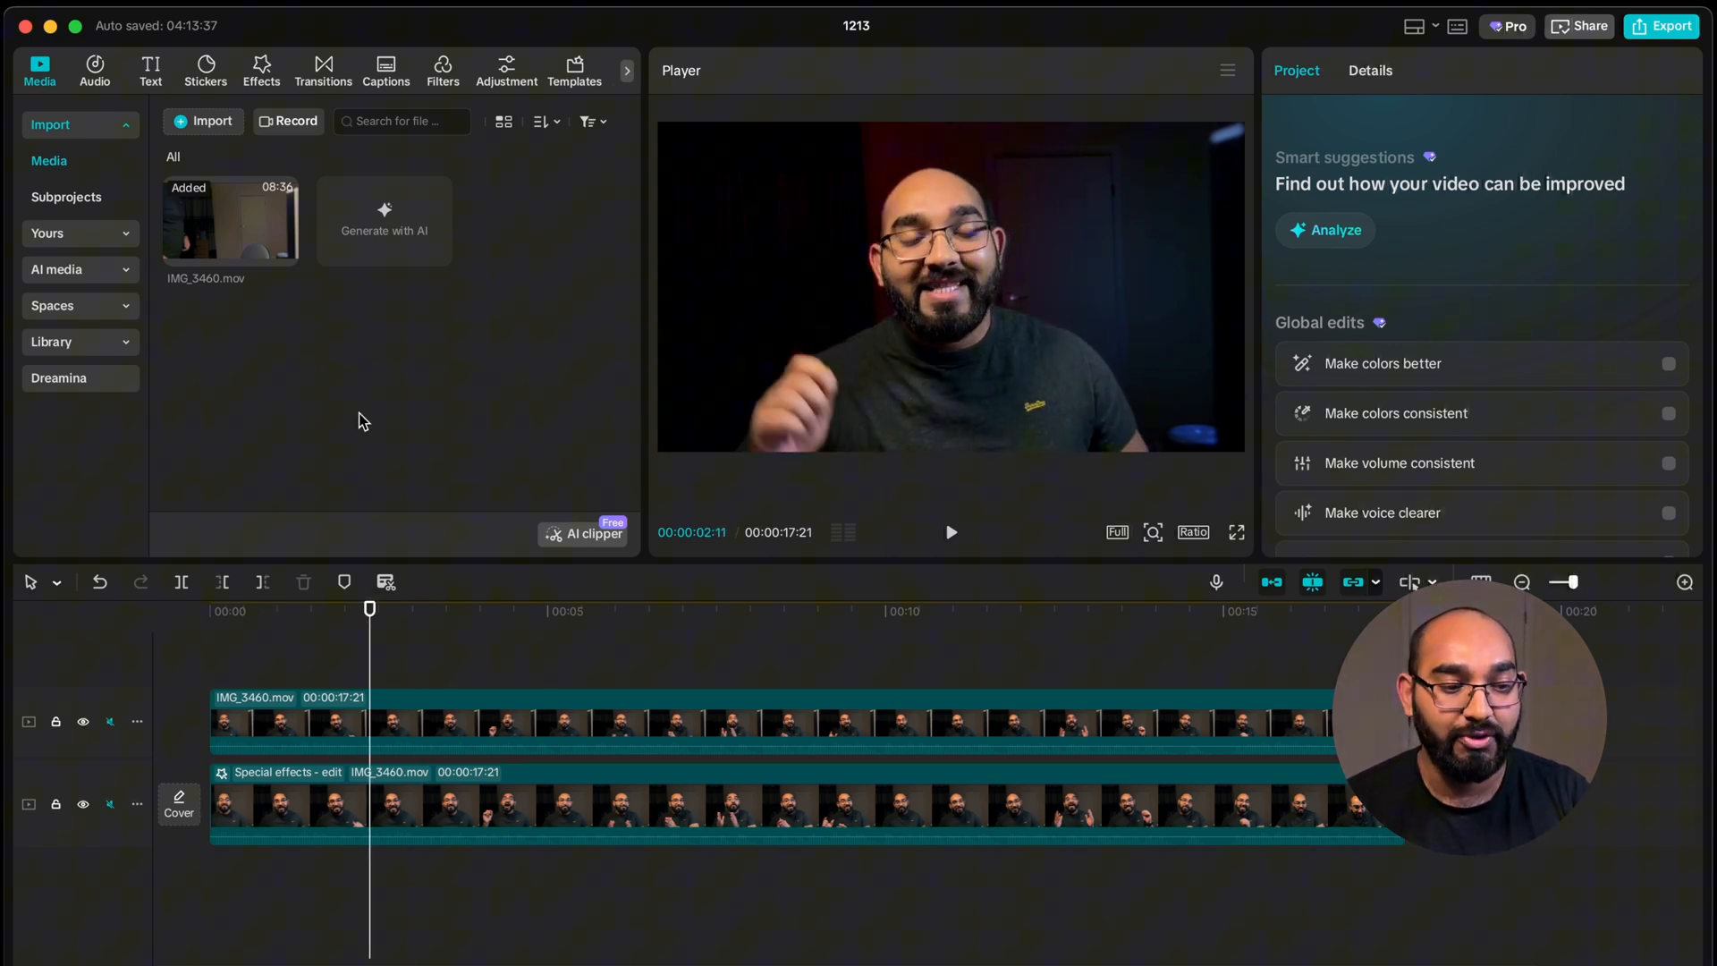
- Show the Message category of text templates with its speech-bubble and notification designs
left_click(150, 70)
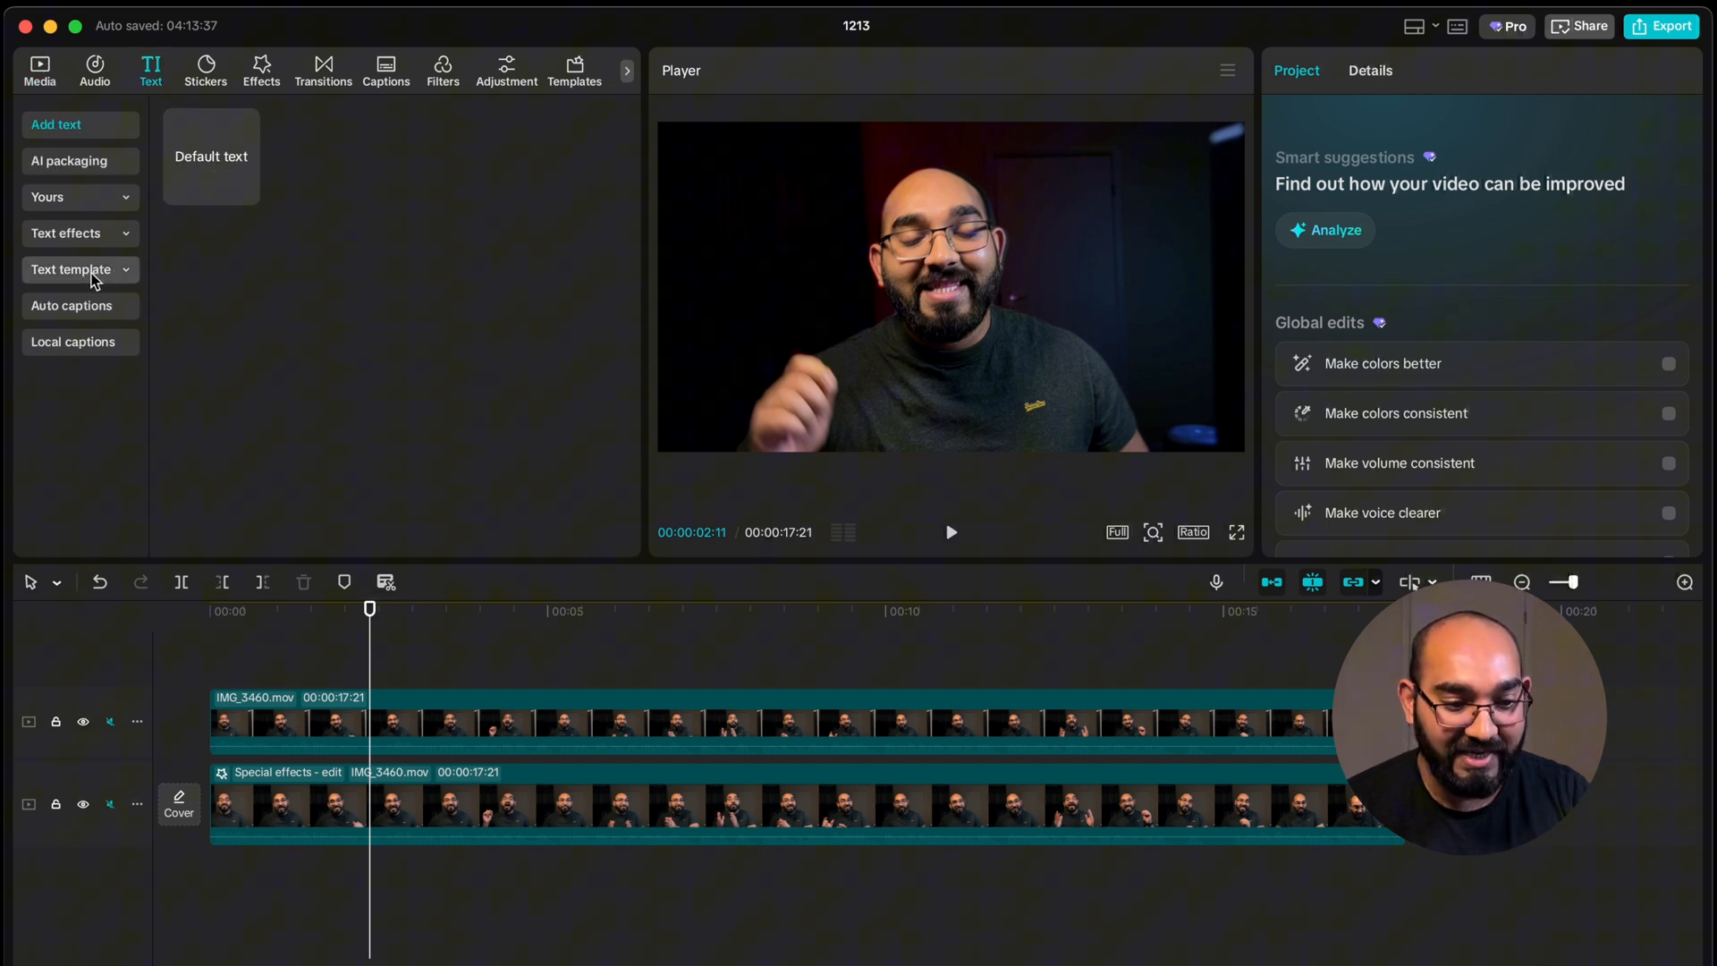
left_click(69, 270)
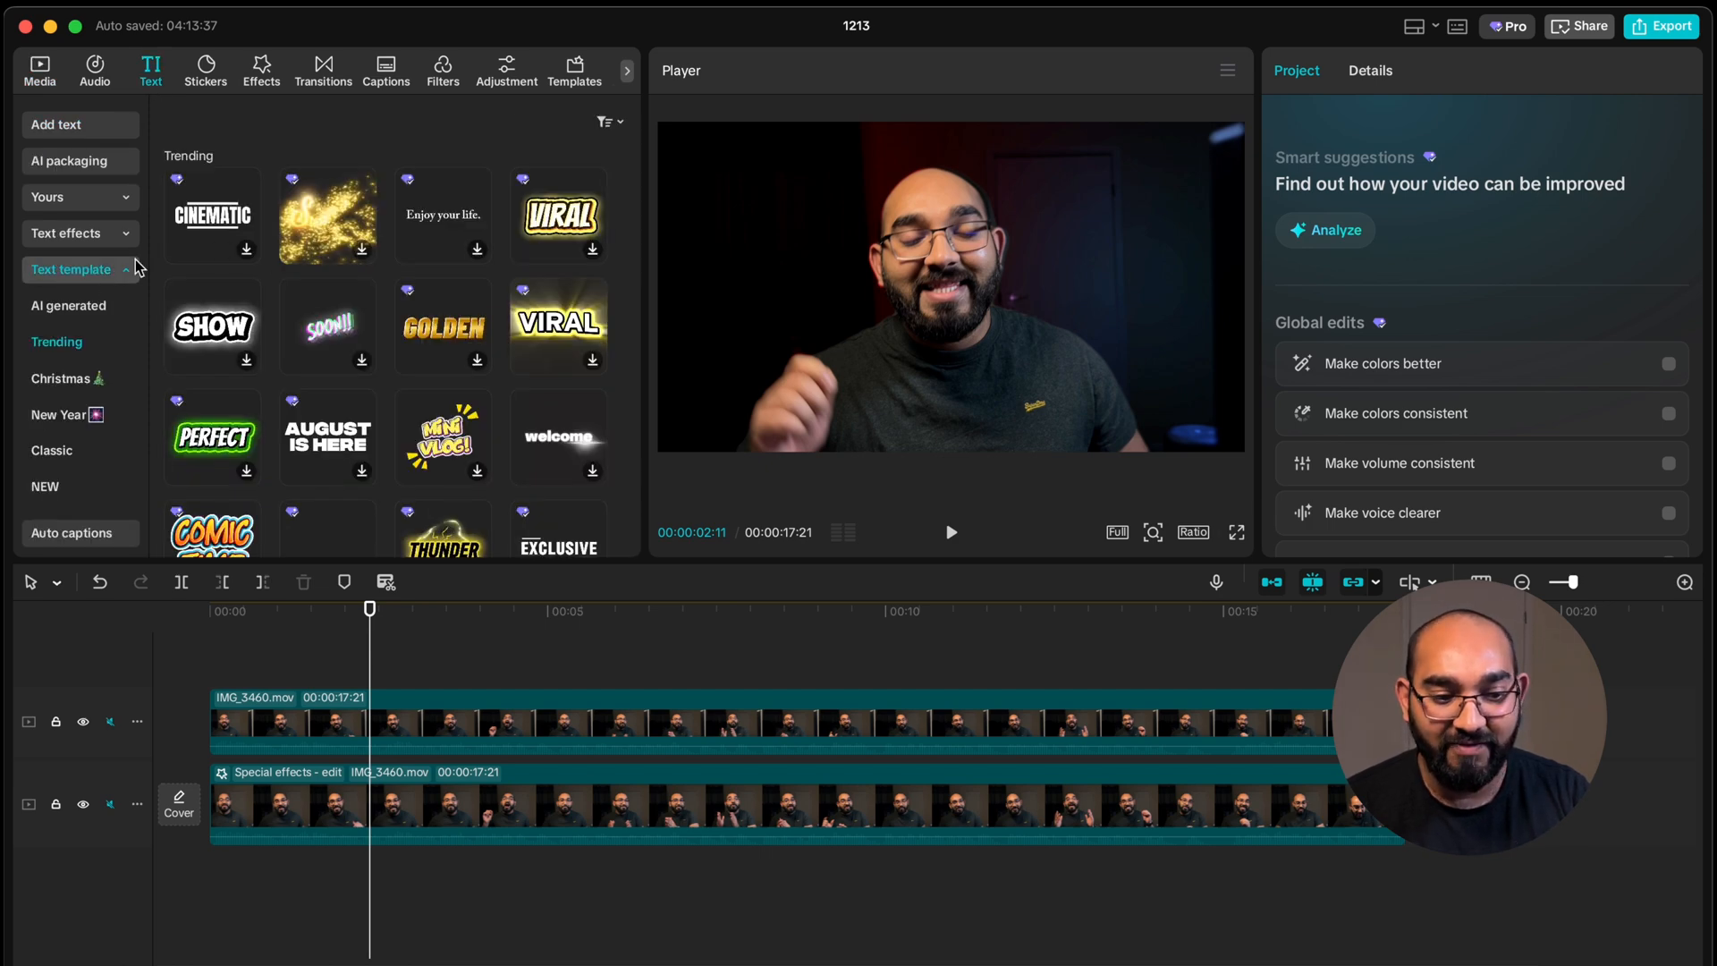
scroll("down", 3)
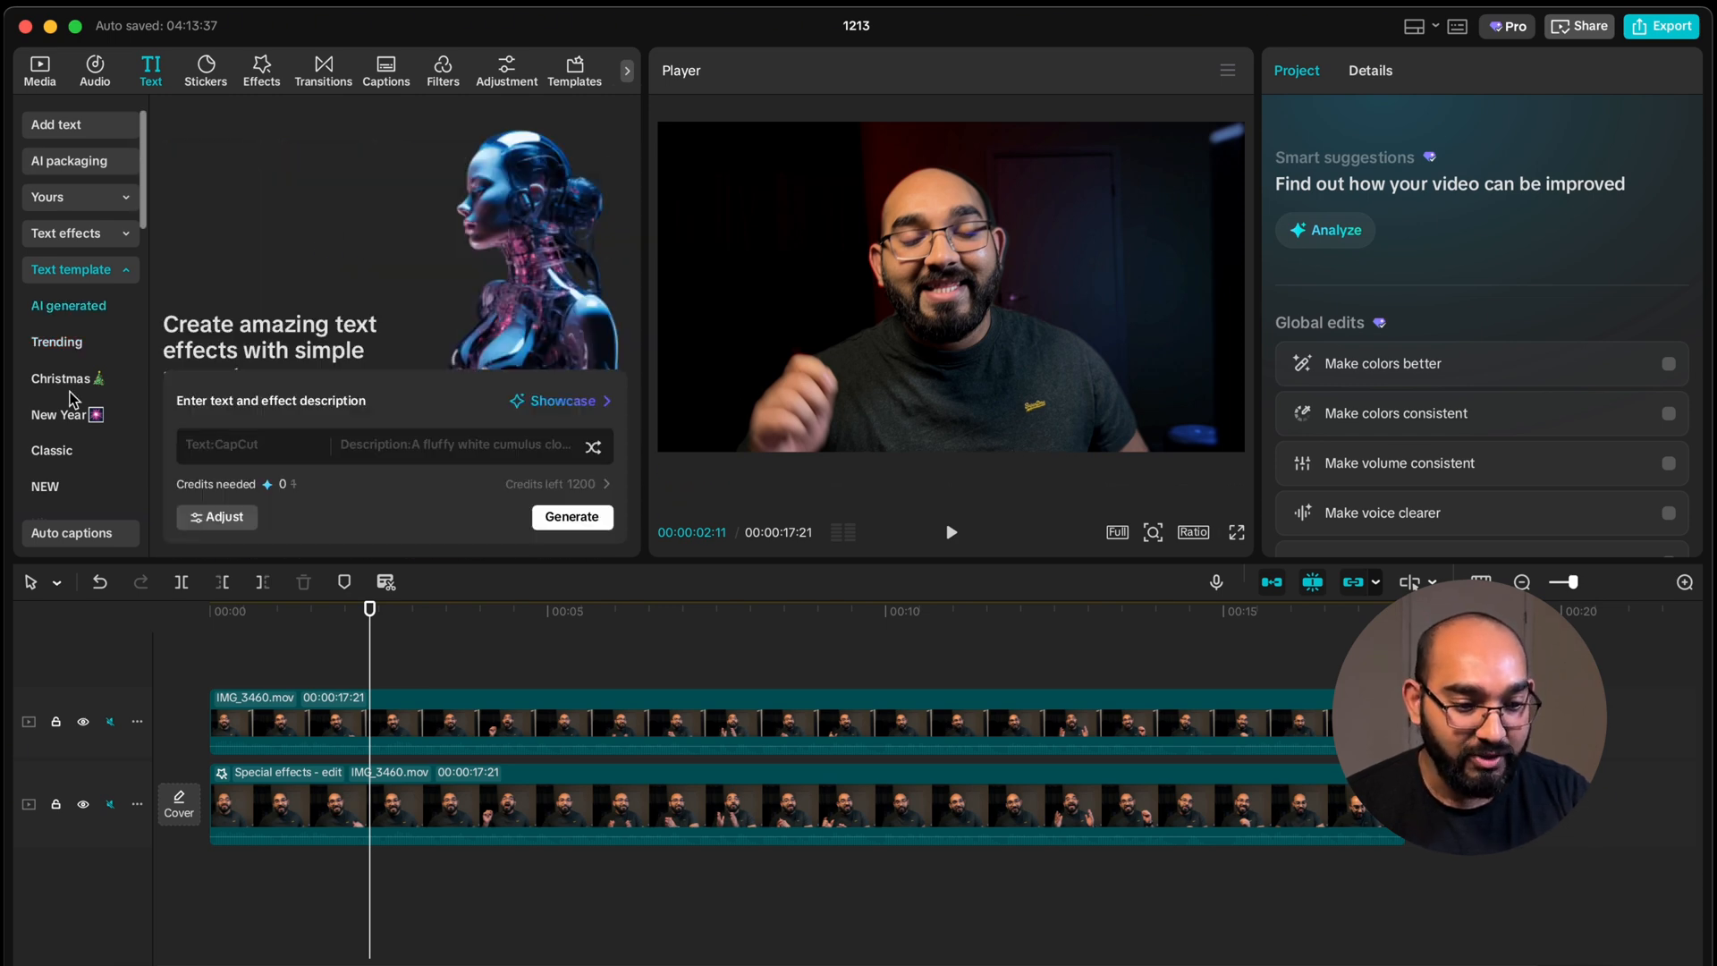
scroll("down", 3)
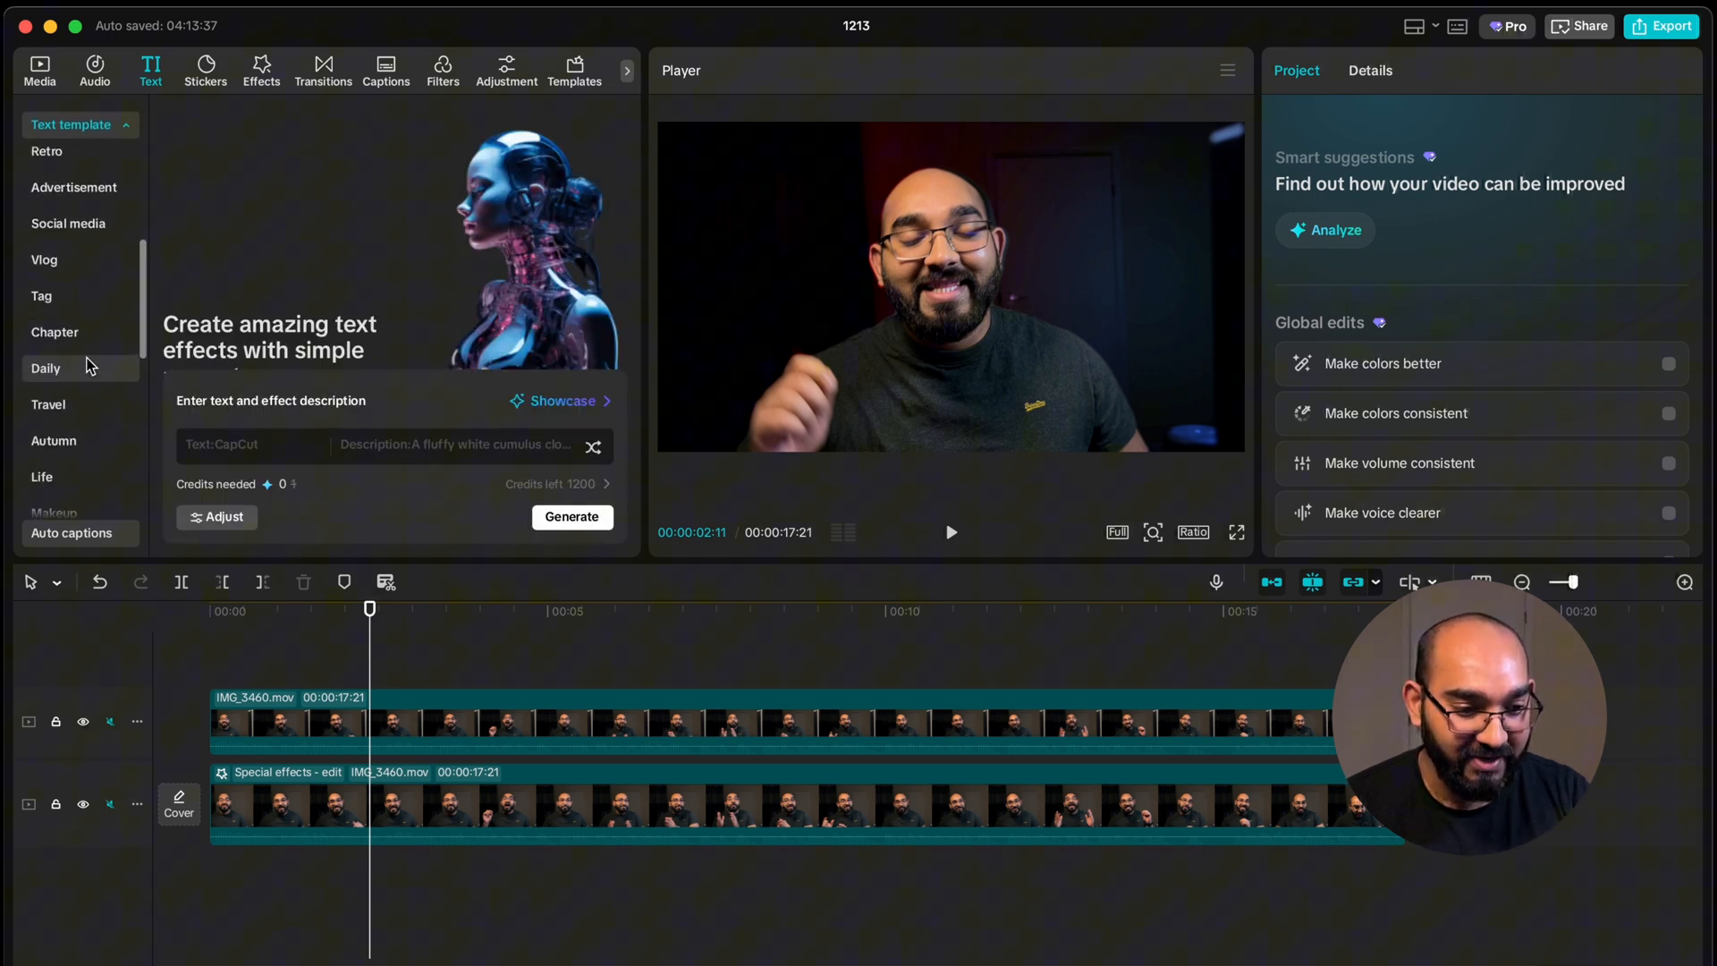
scroll("down", 3)
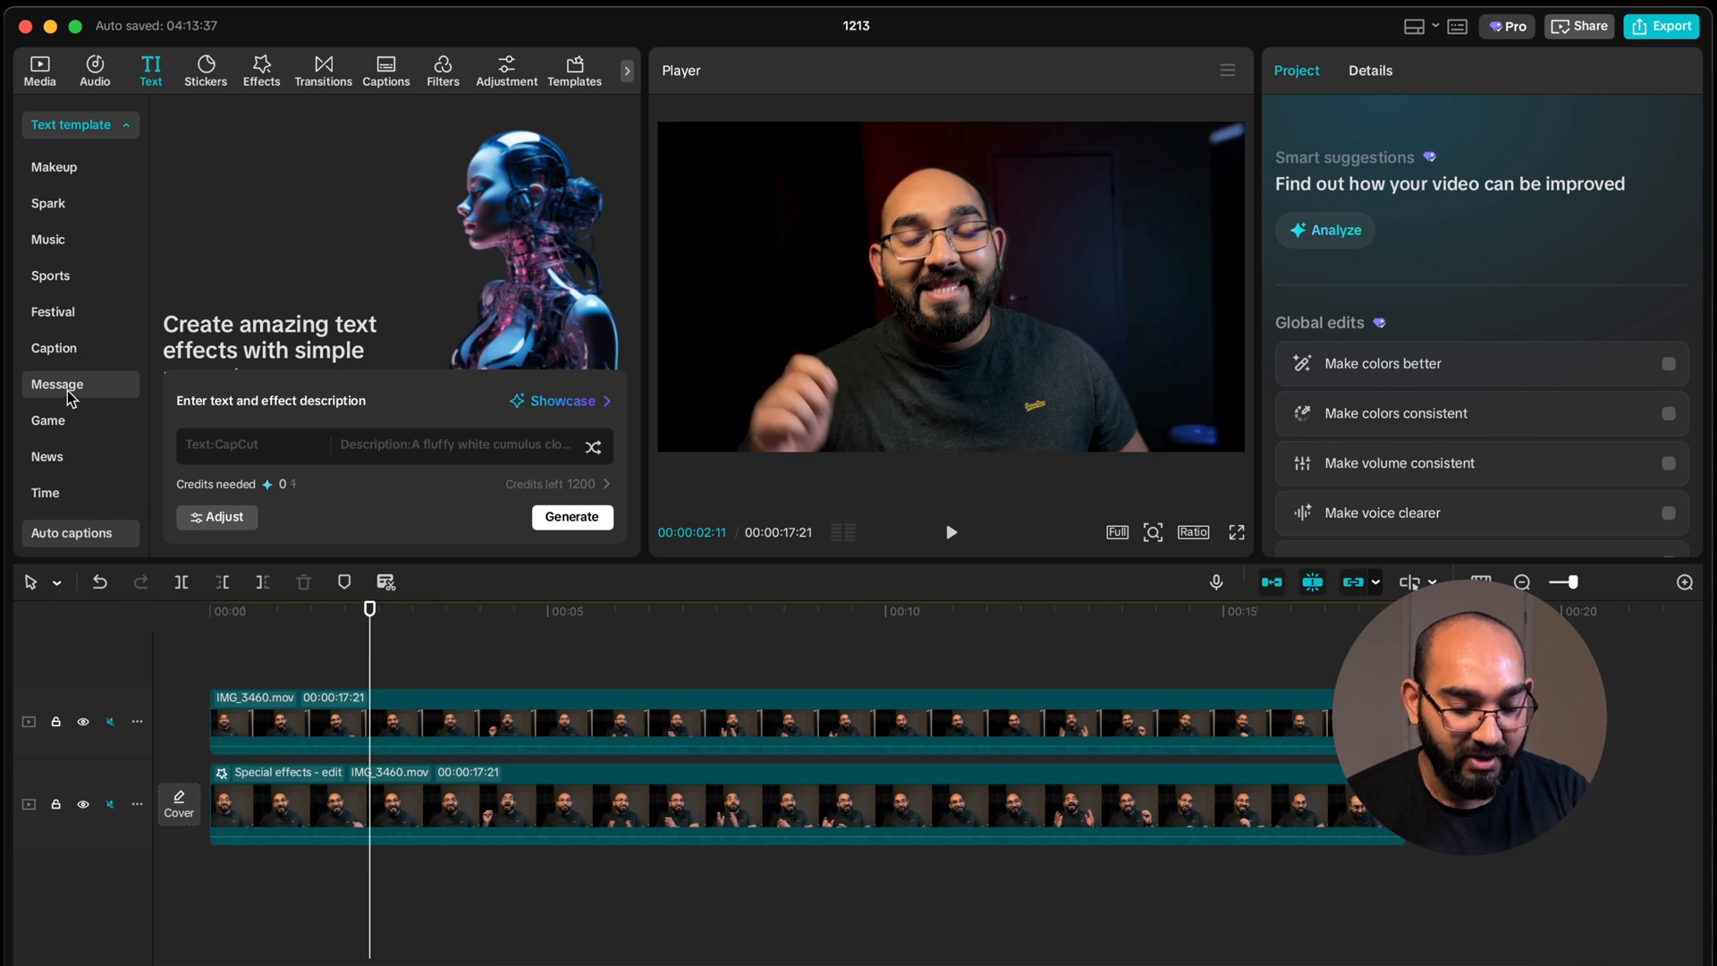
left_click(57, 383)
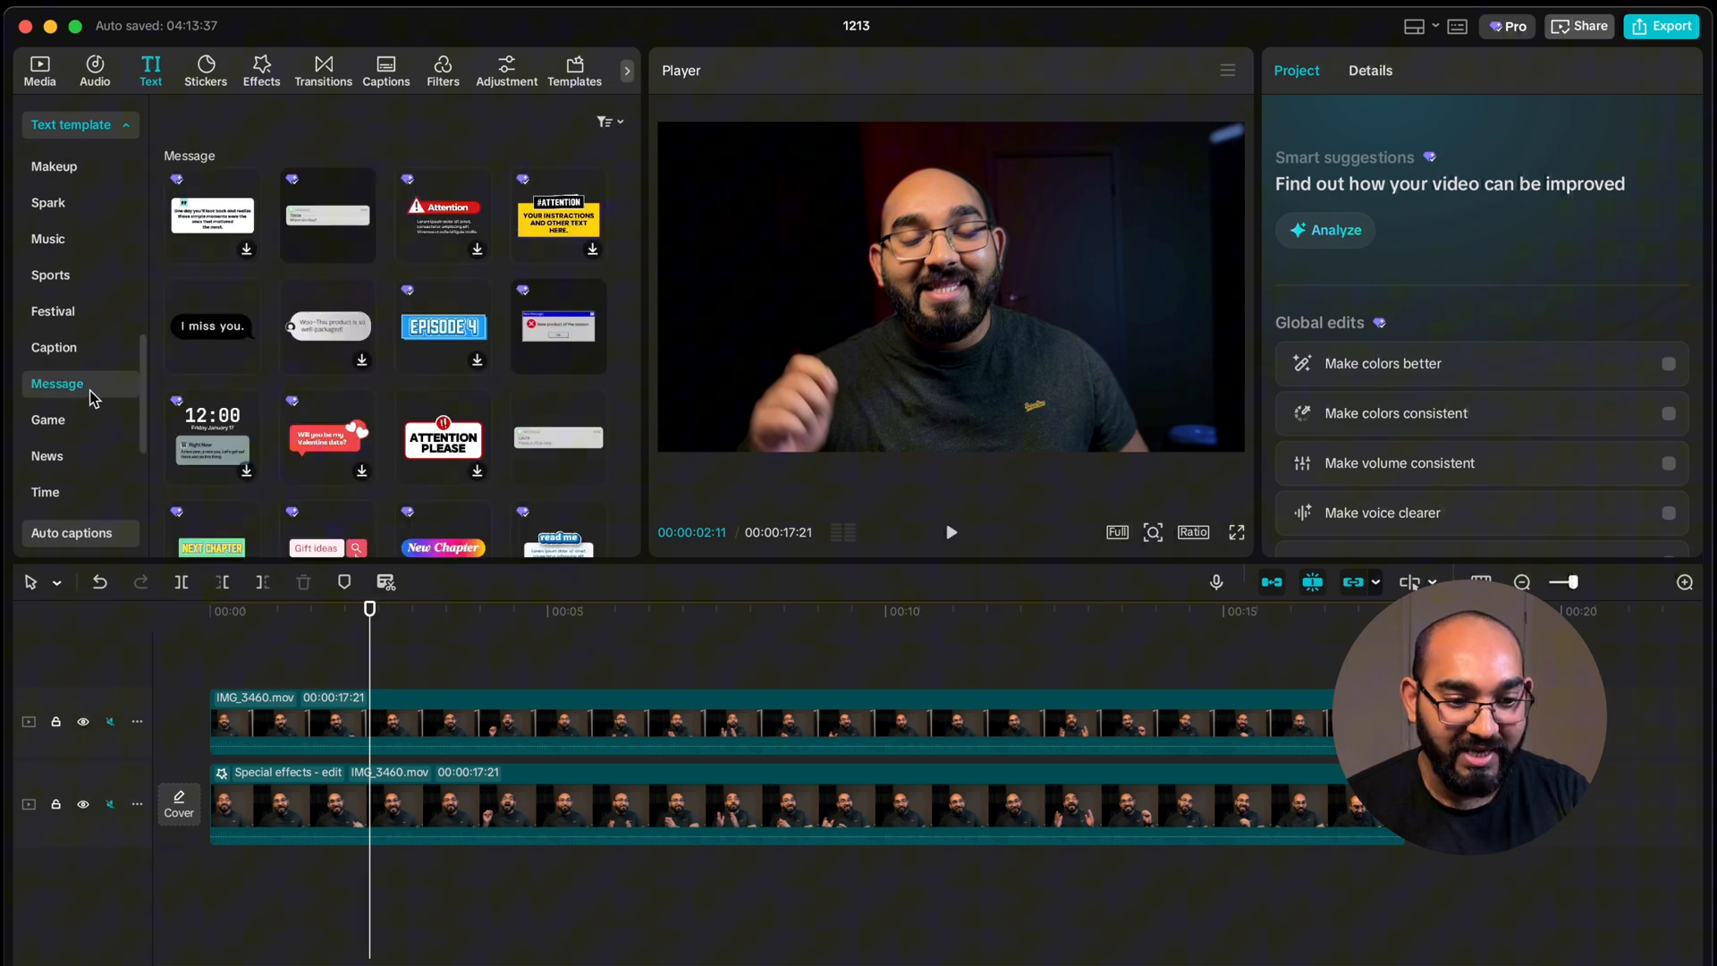
mouse_move(327, 215)
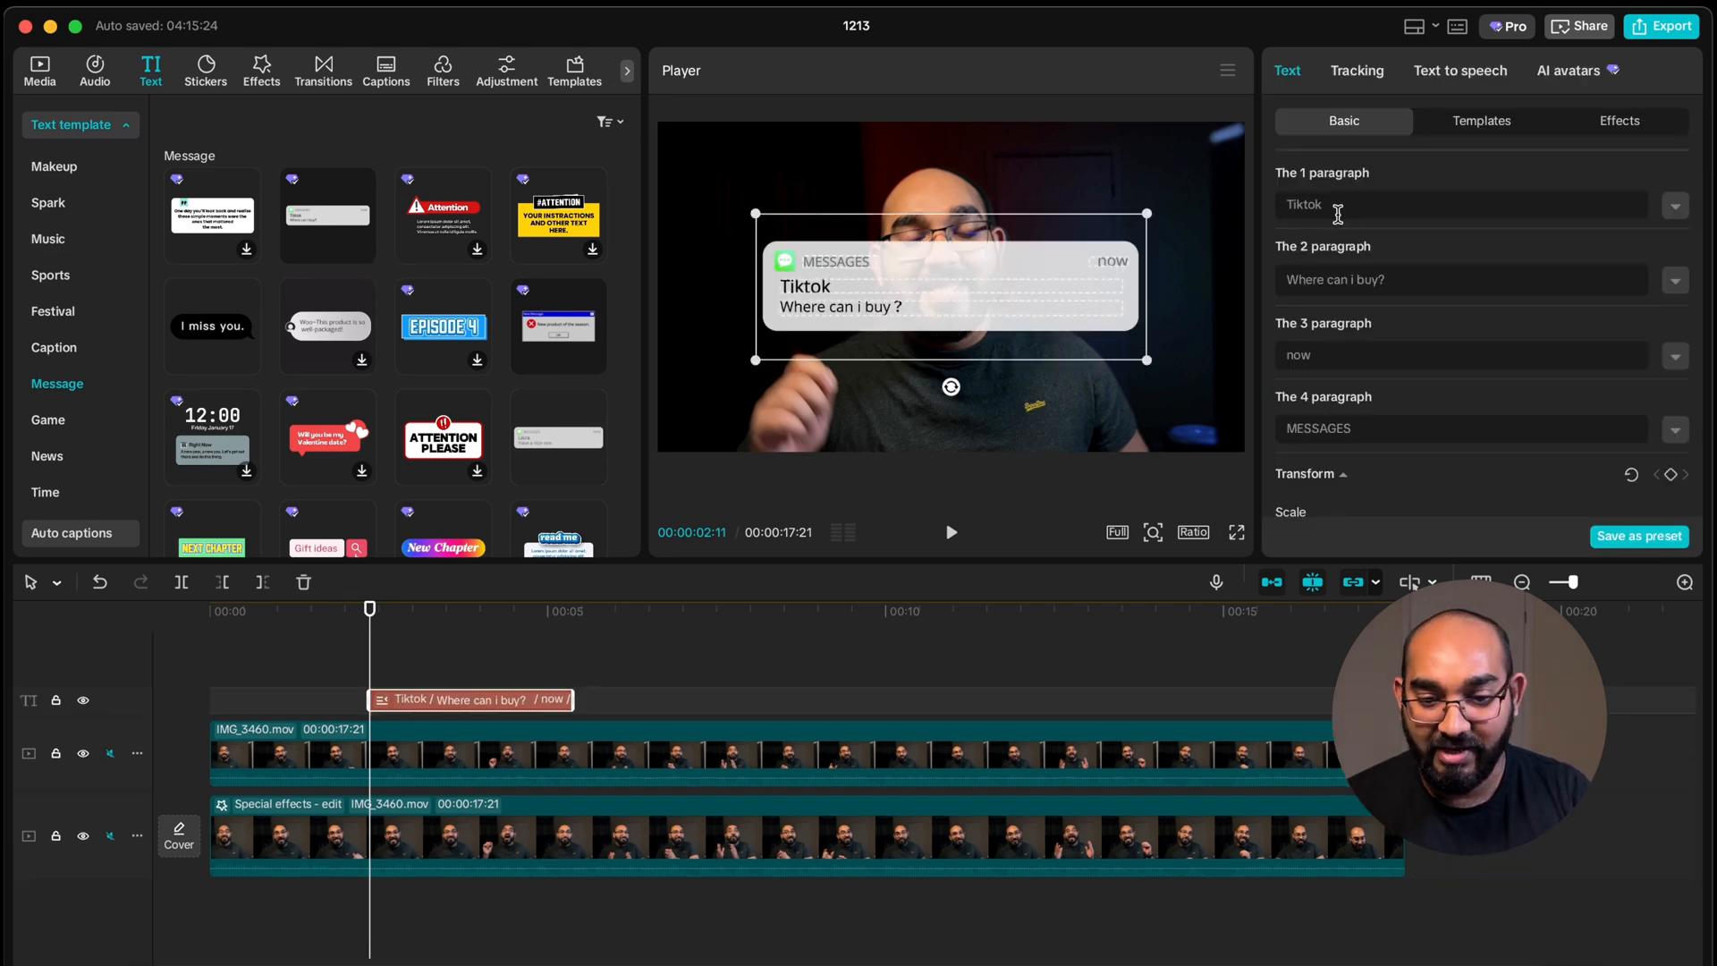
- Customize the notification template to read 'Rafy' and 'This is an example!'
type("Rafy")
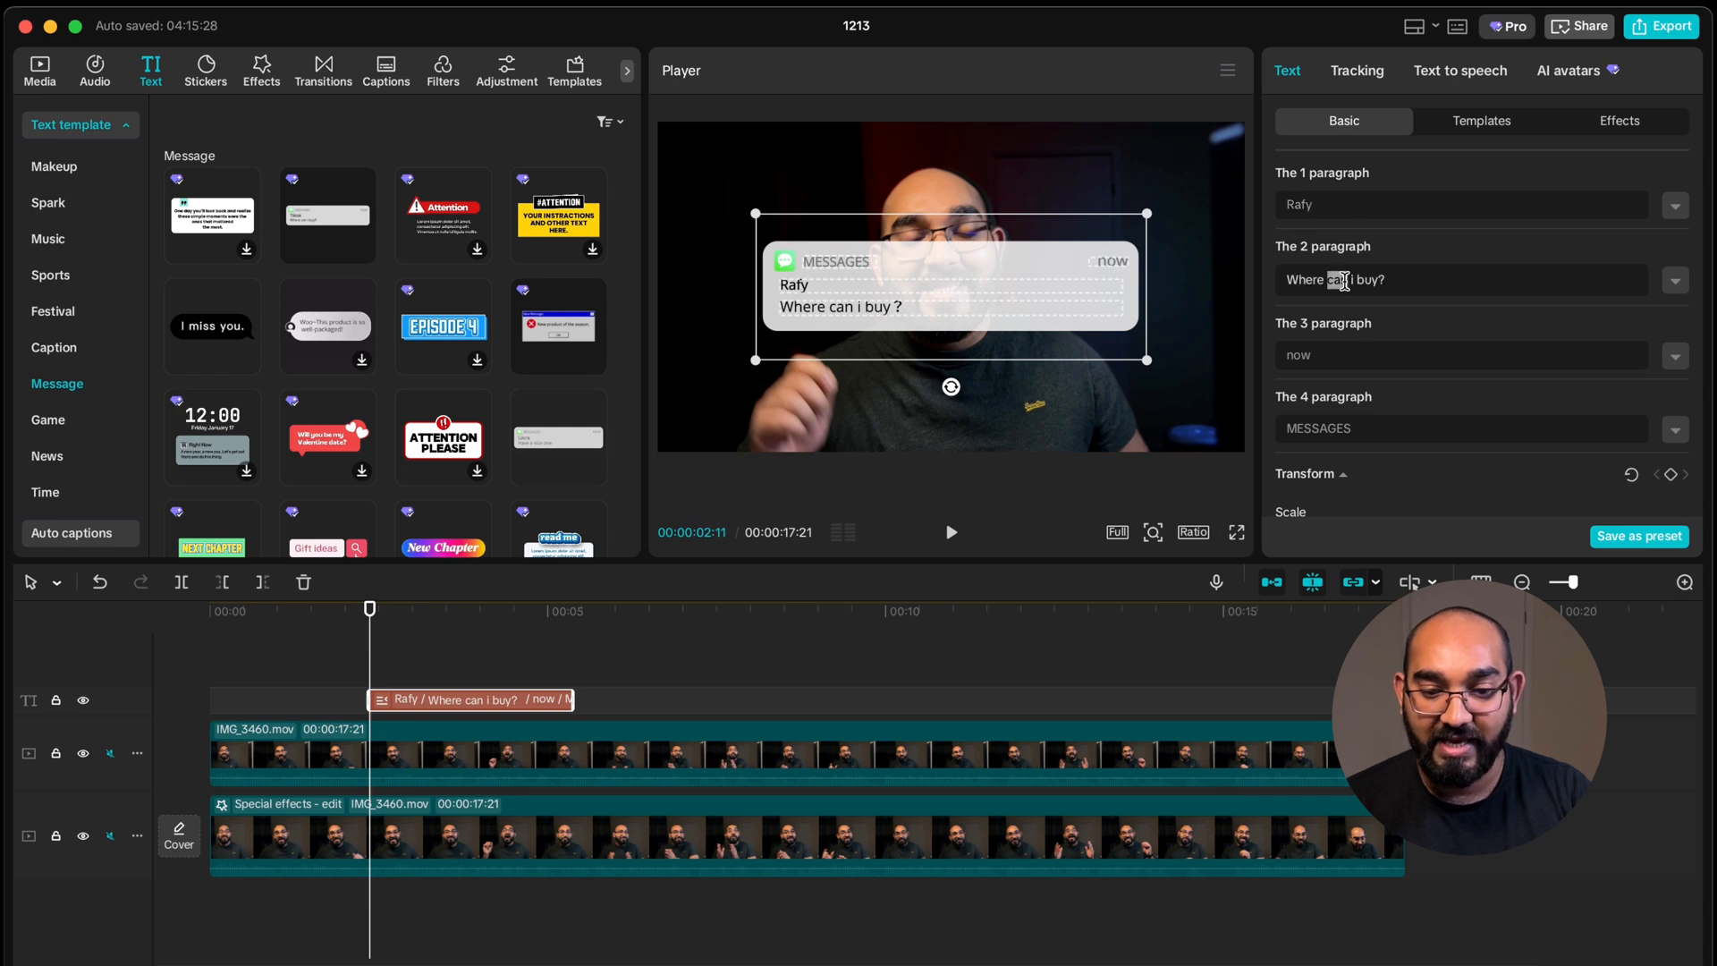
type("This is an example!")
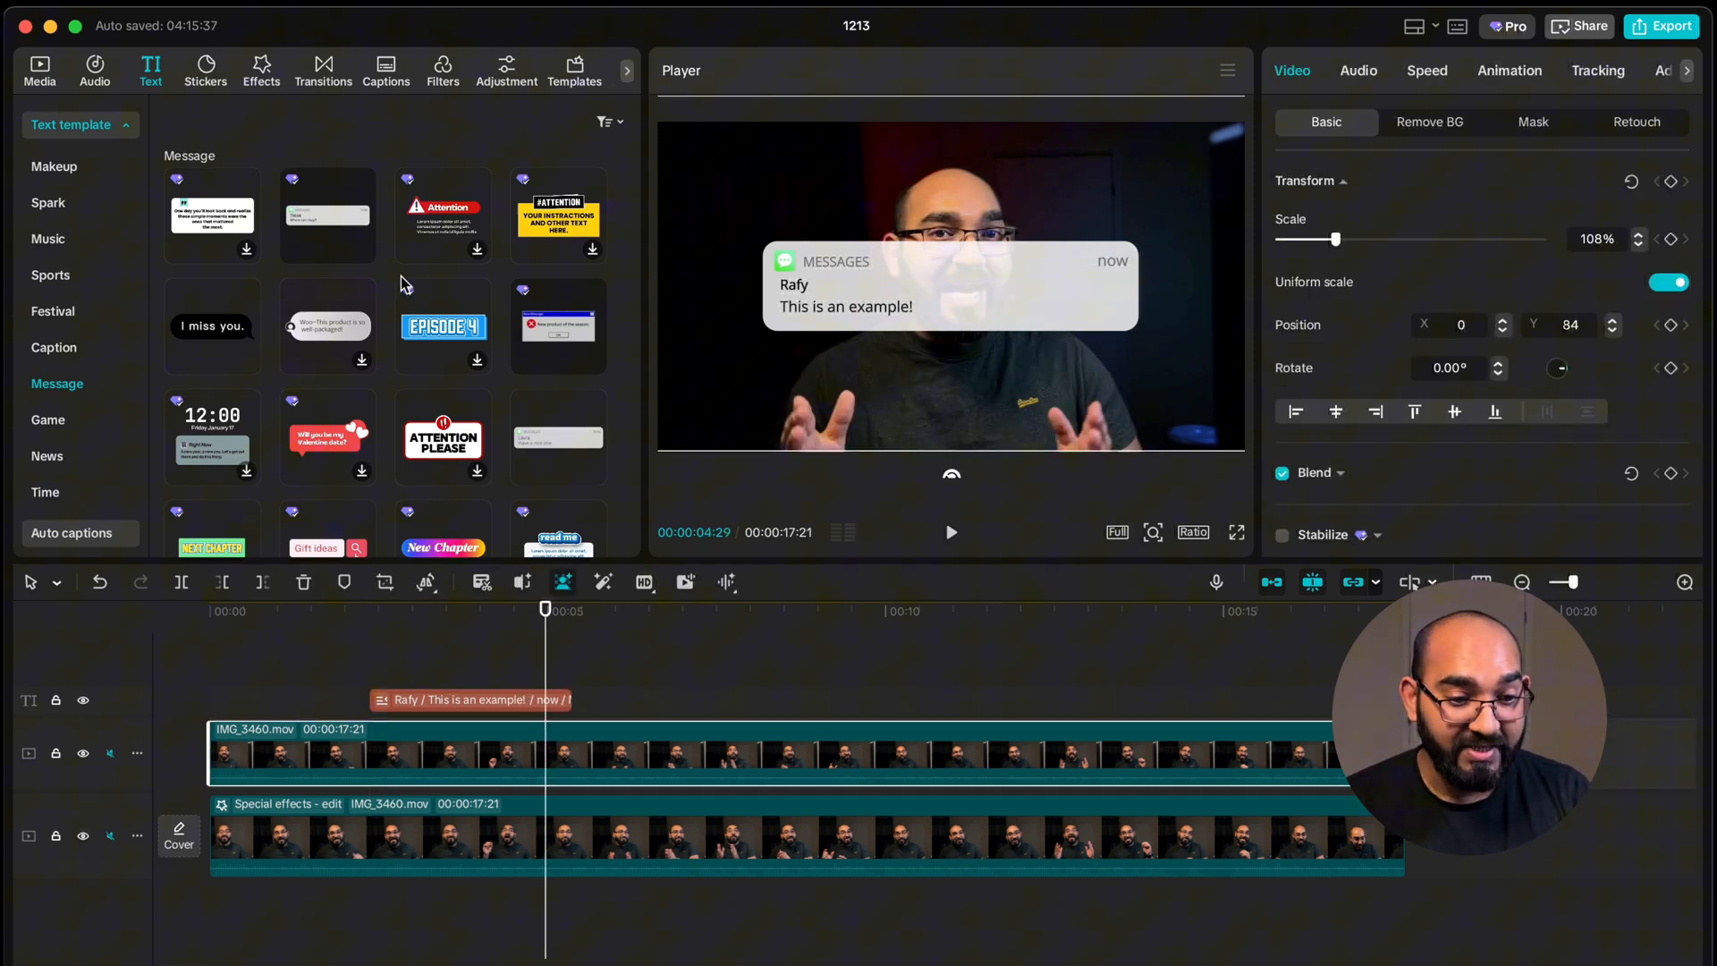
- Add a comment reply bubble at about 7 s reading 'How to add comment popup in a video?' at 91% scale
scroll("down", 3)
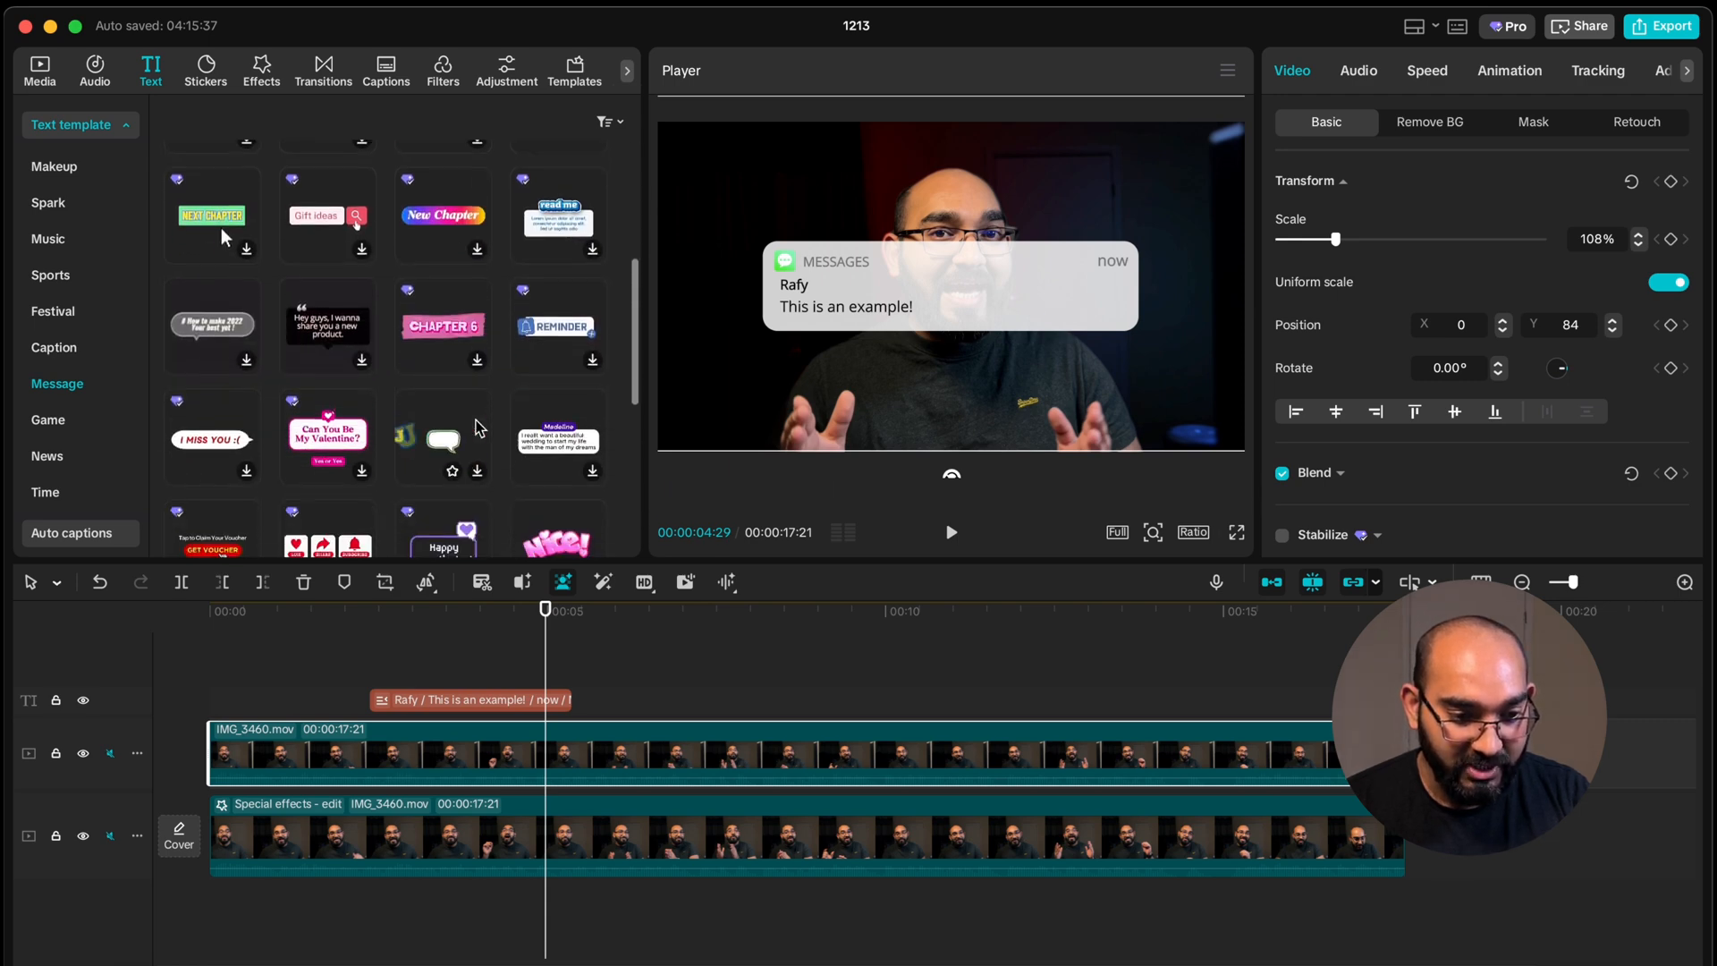
scroll("down", 3)
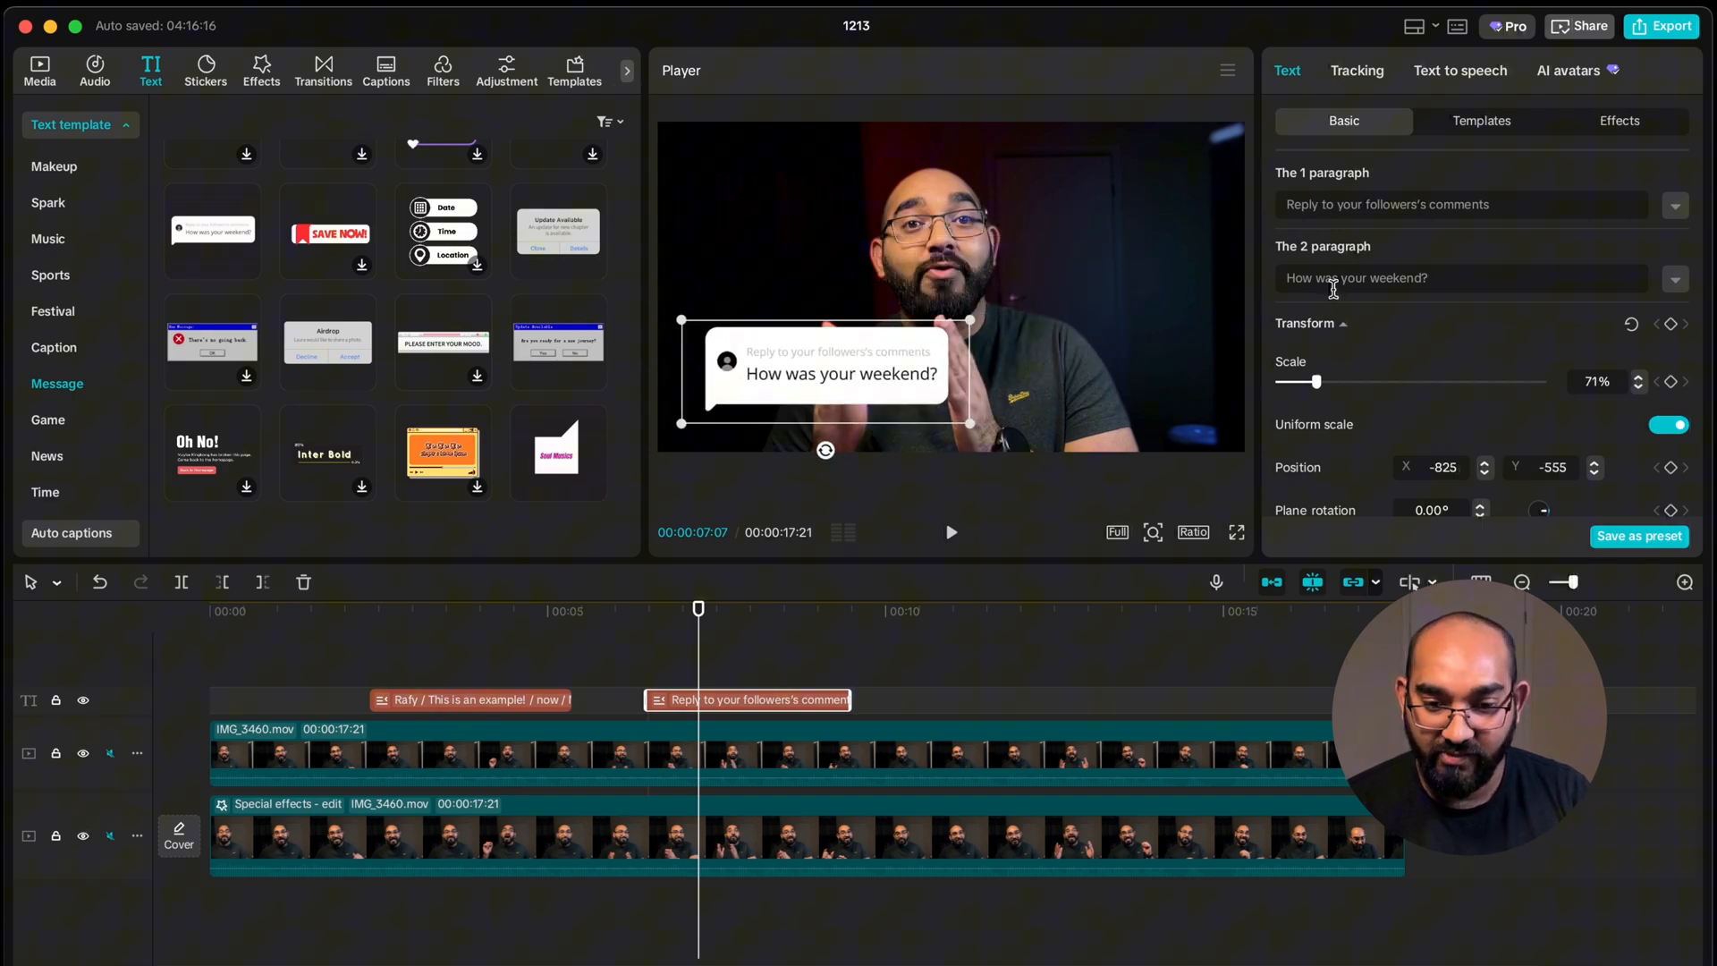
type("How to add")
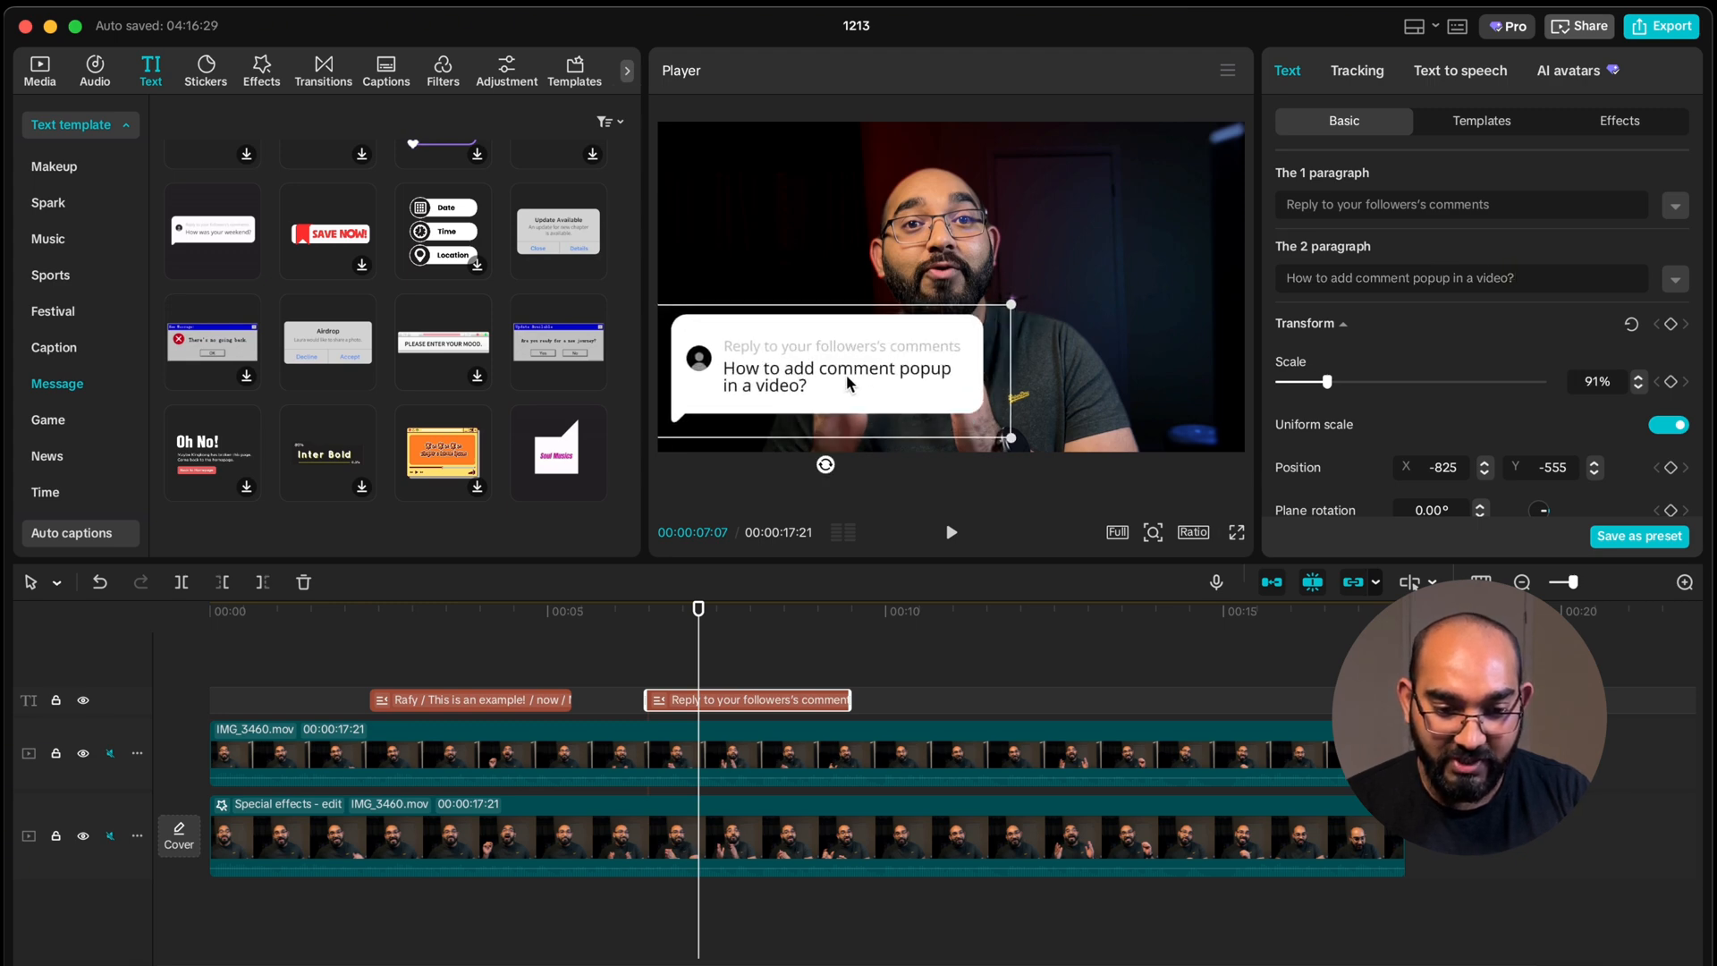
- Place the Rafy notification clip on its own track below the top video clip
left_click(470, 699)
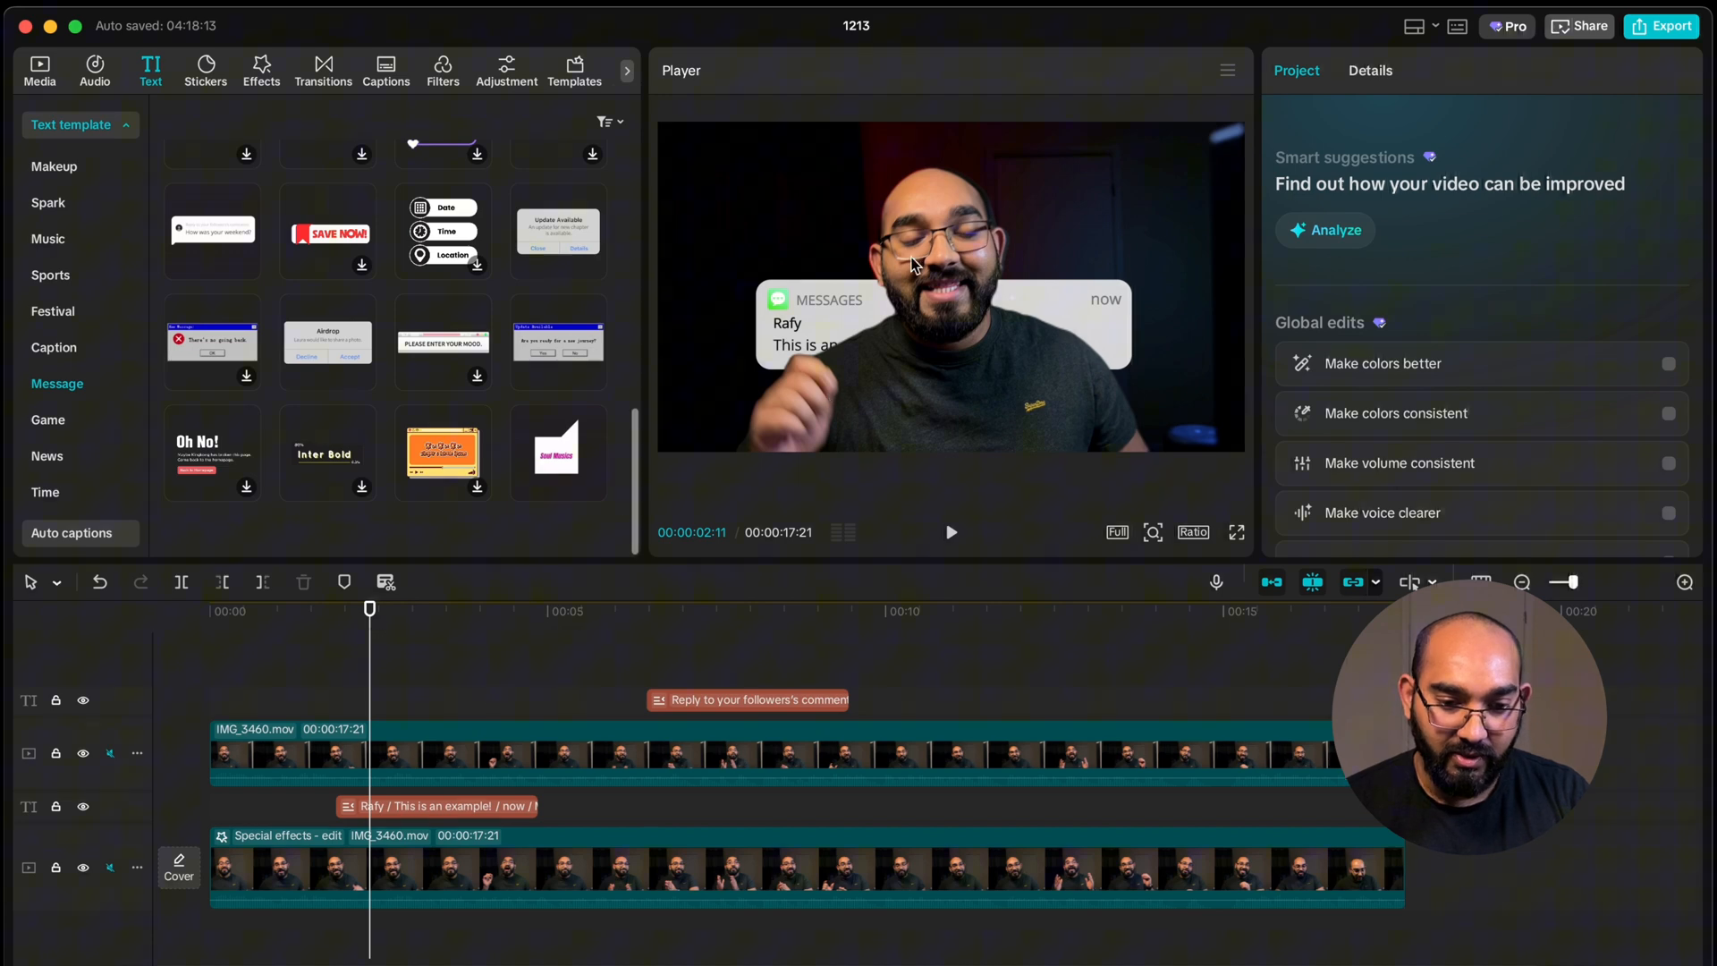
left_click_drag(369, 608, 373, 608)
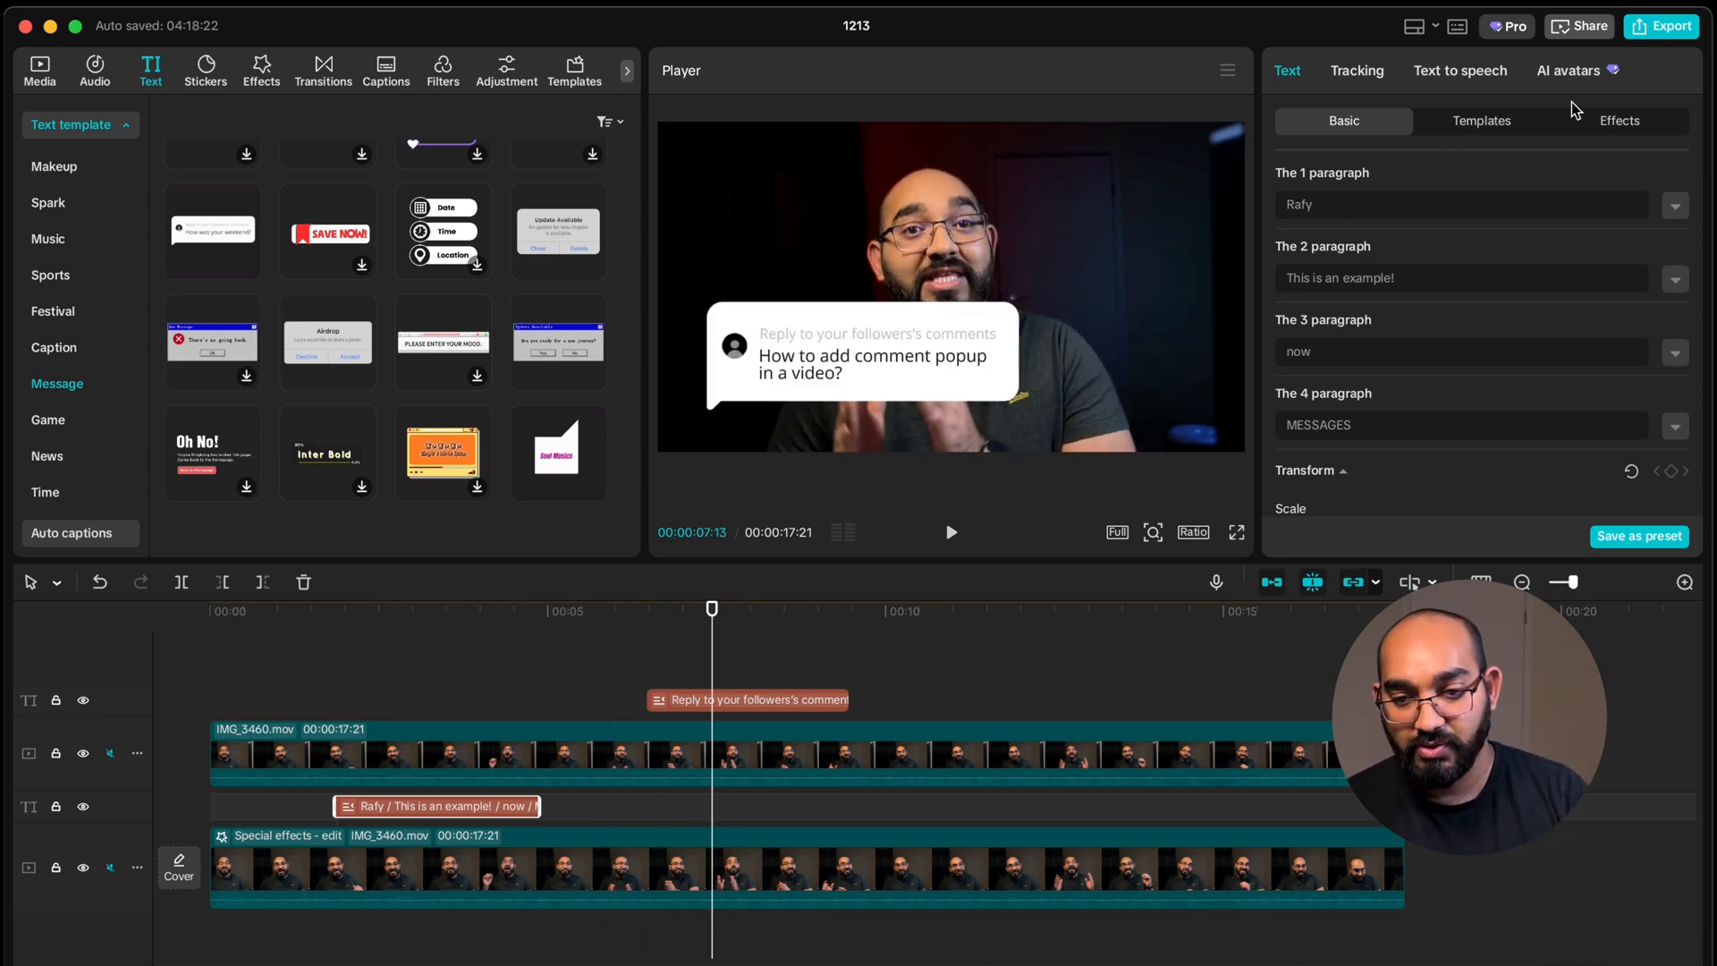
- Show the Tracking options for the Rafy notification text layer
left_click(1621, 119)
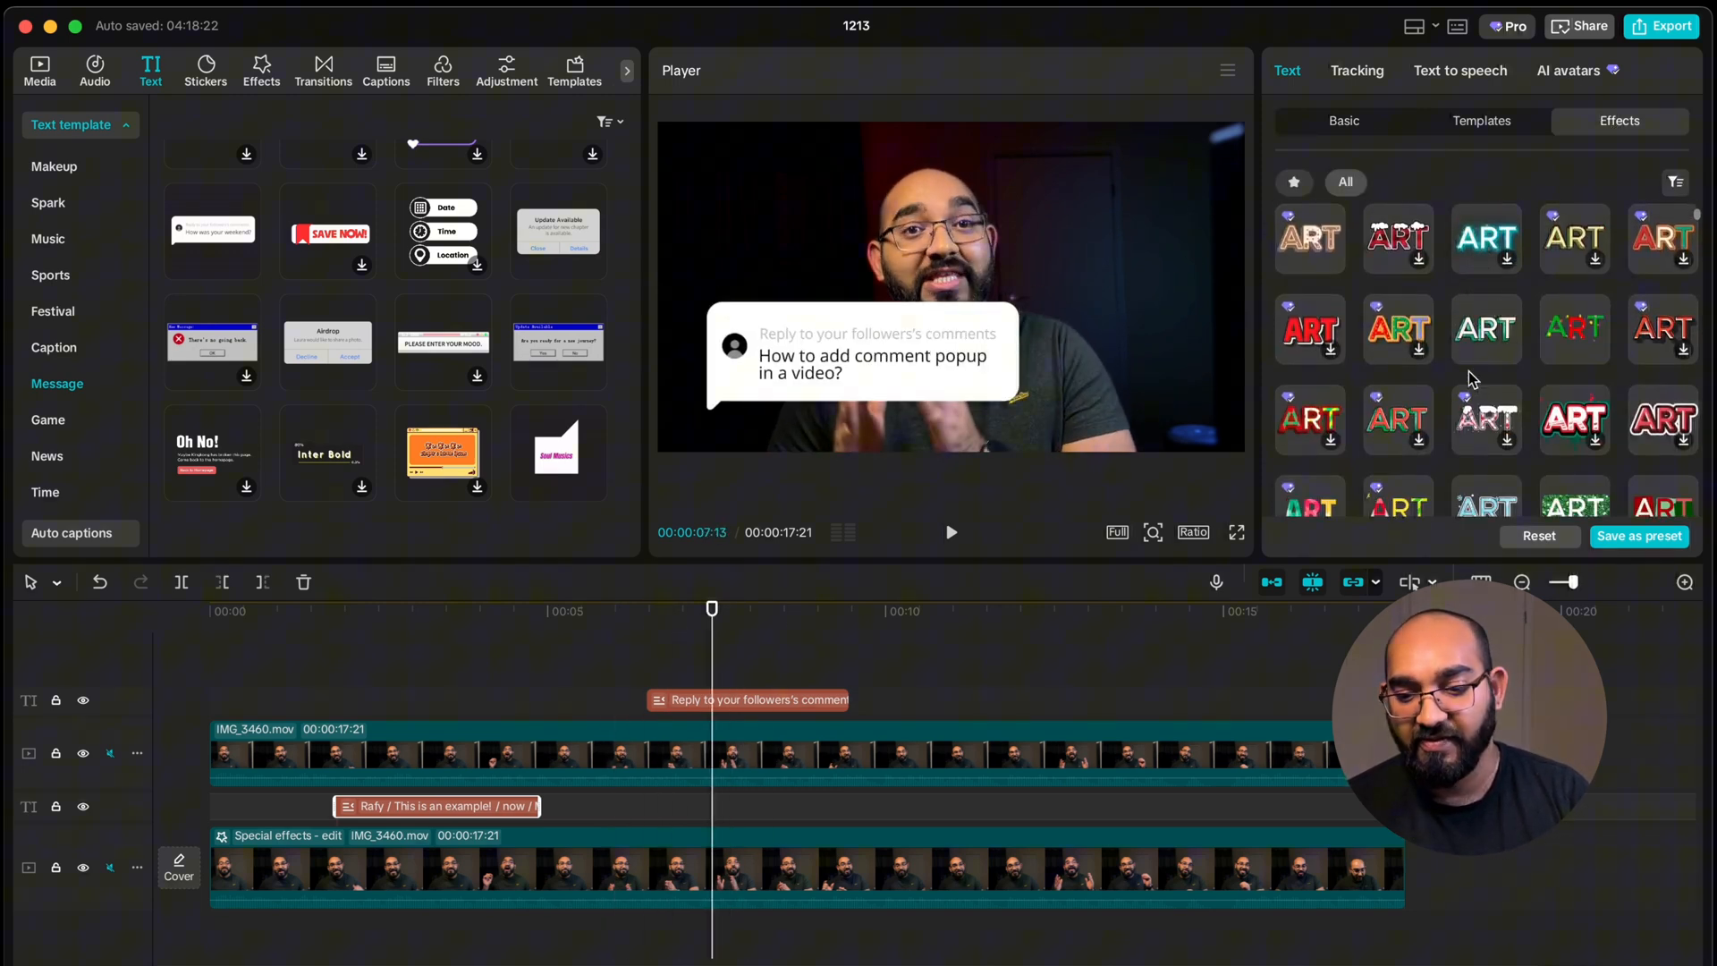
left_click(1357, 70)
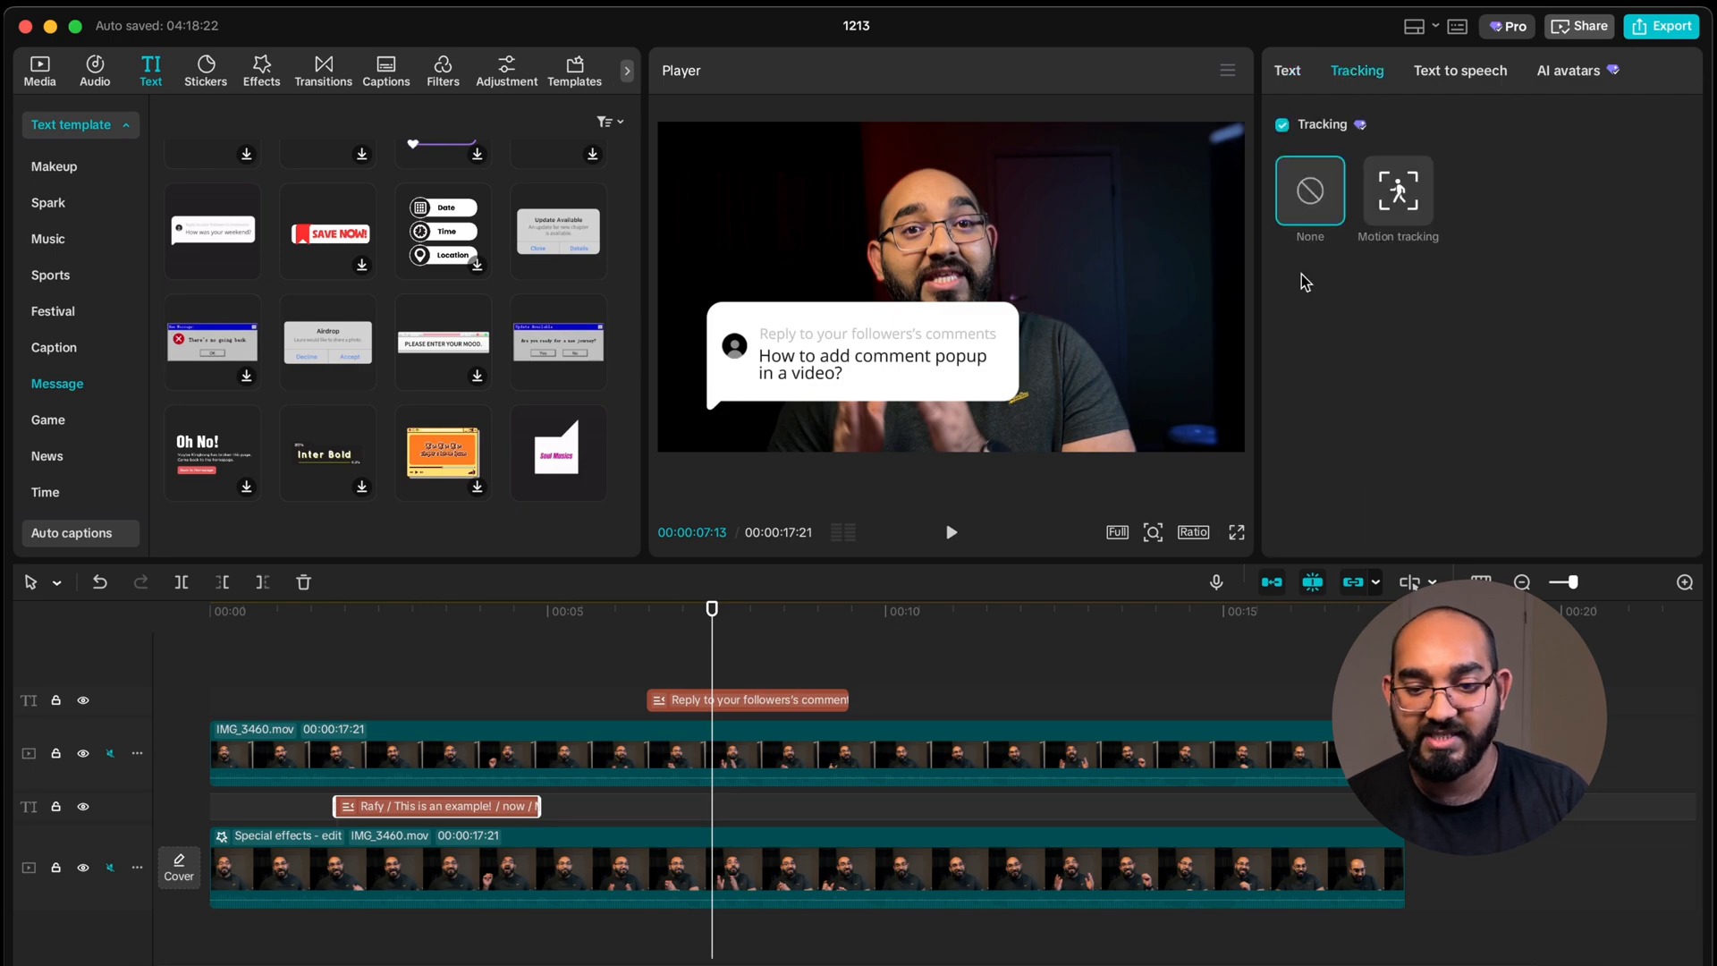